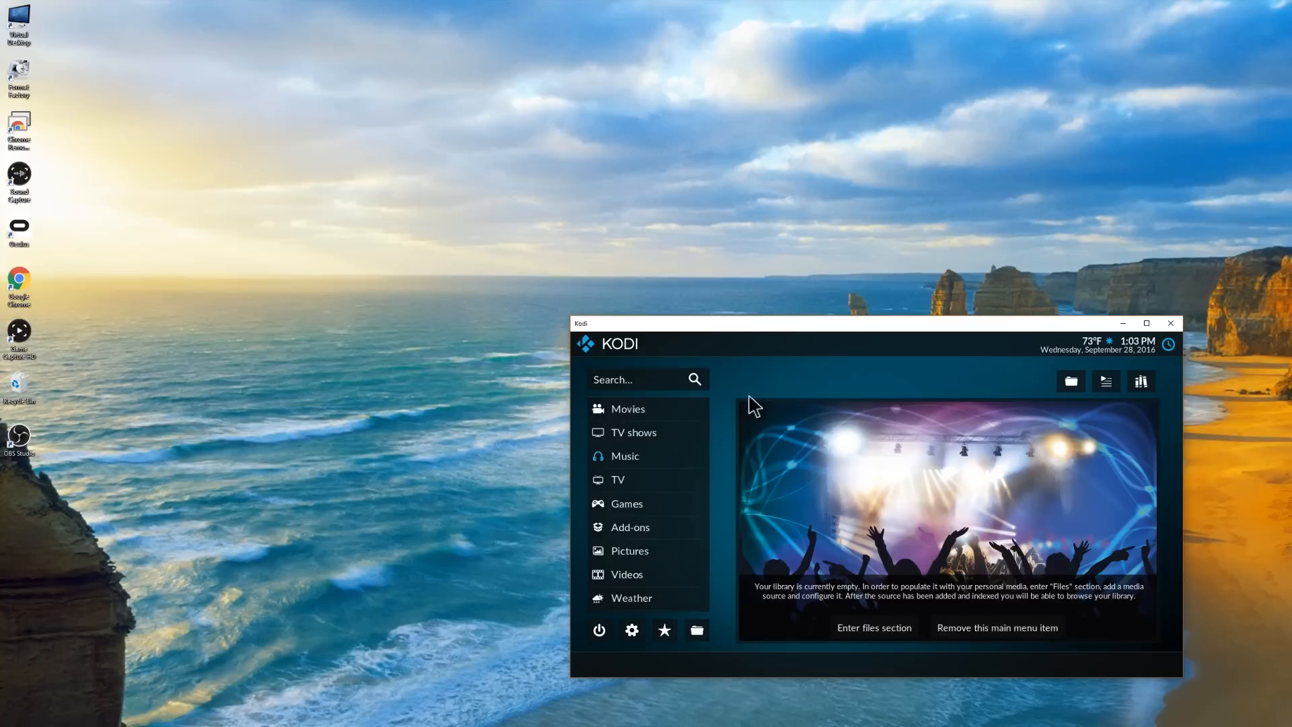
Step: Close the old Kodi window showing the empty library
left_click(629, 551)
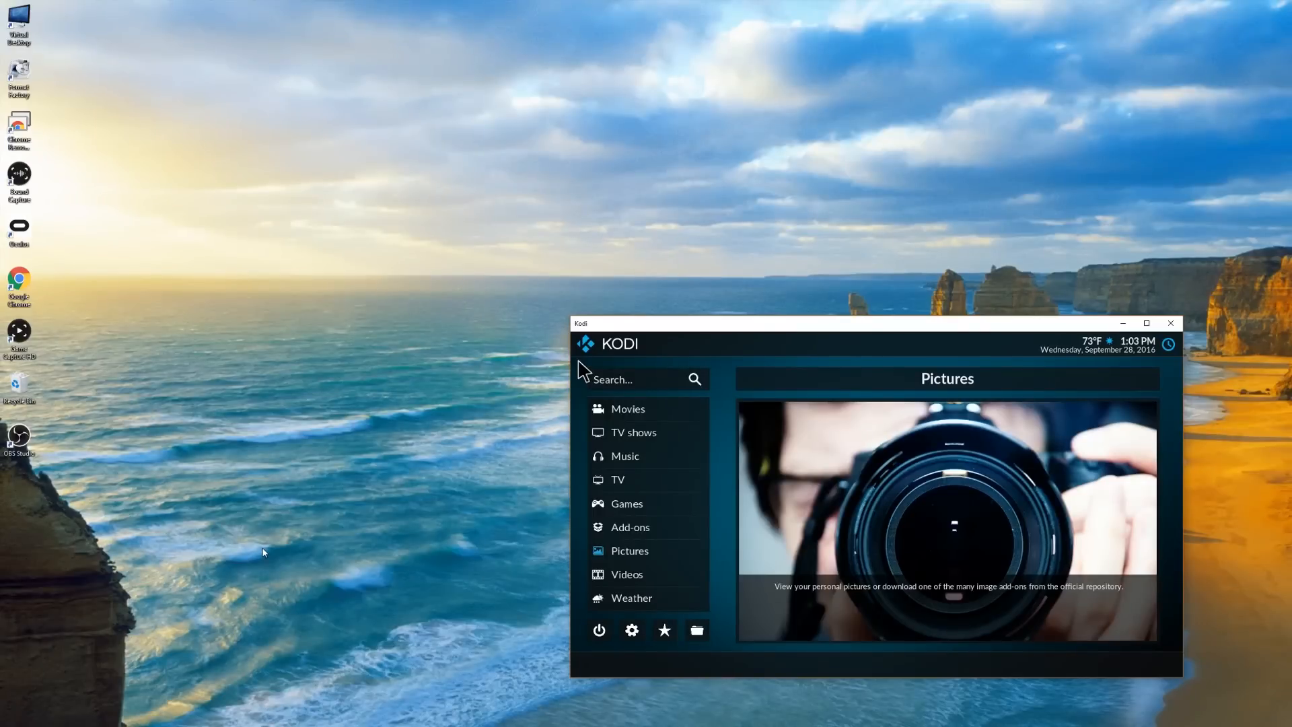
mouse_move(329, 570)
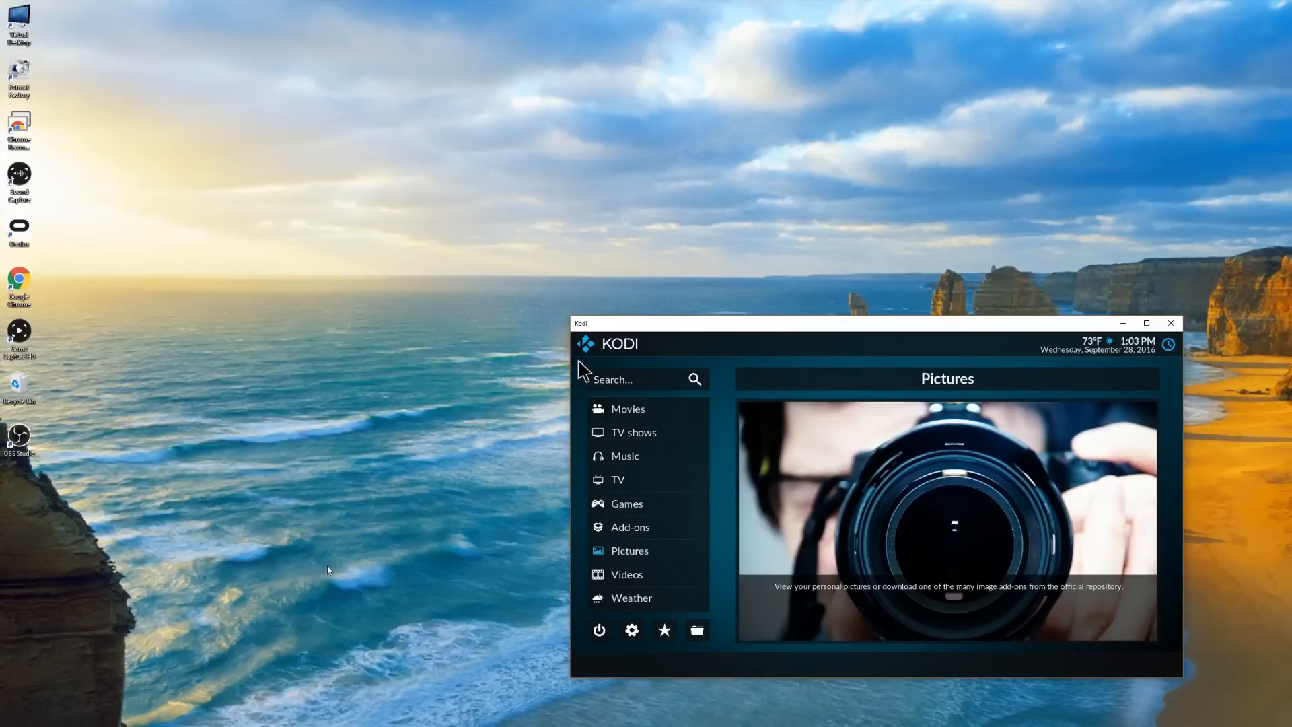
mouse_move(94, 658)
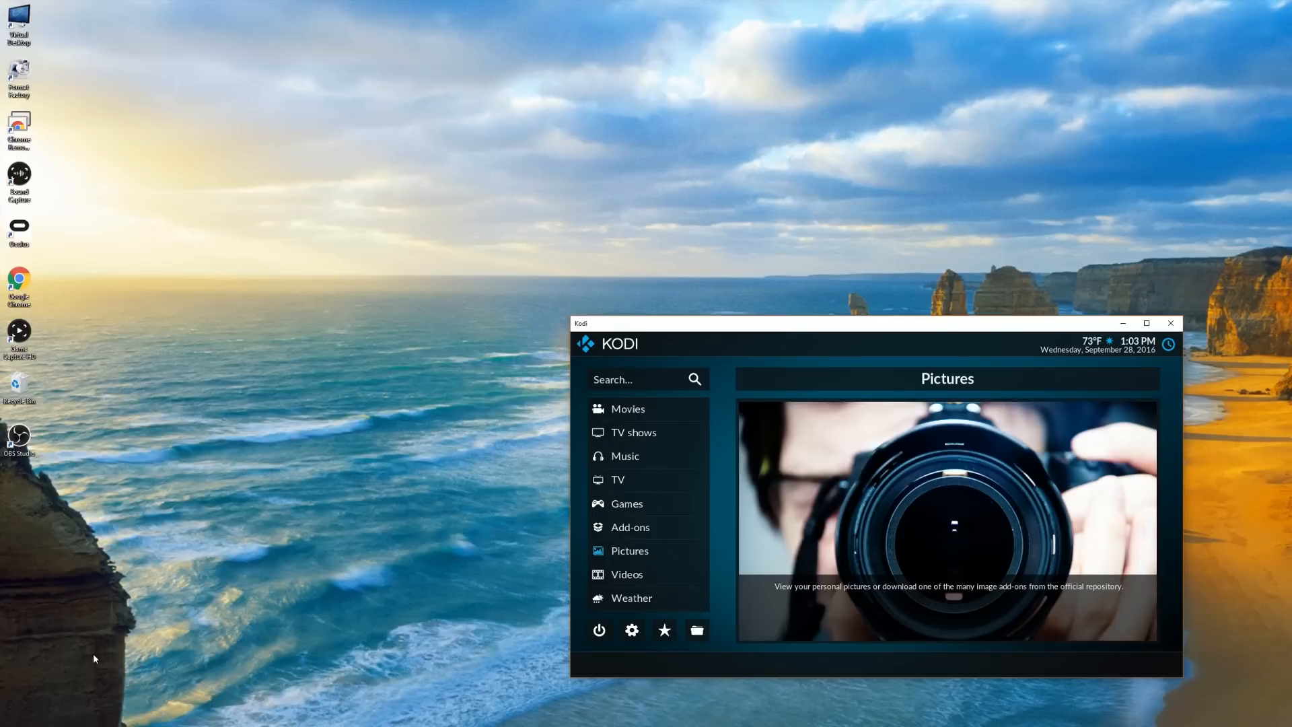
mouse_move(32, 706)
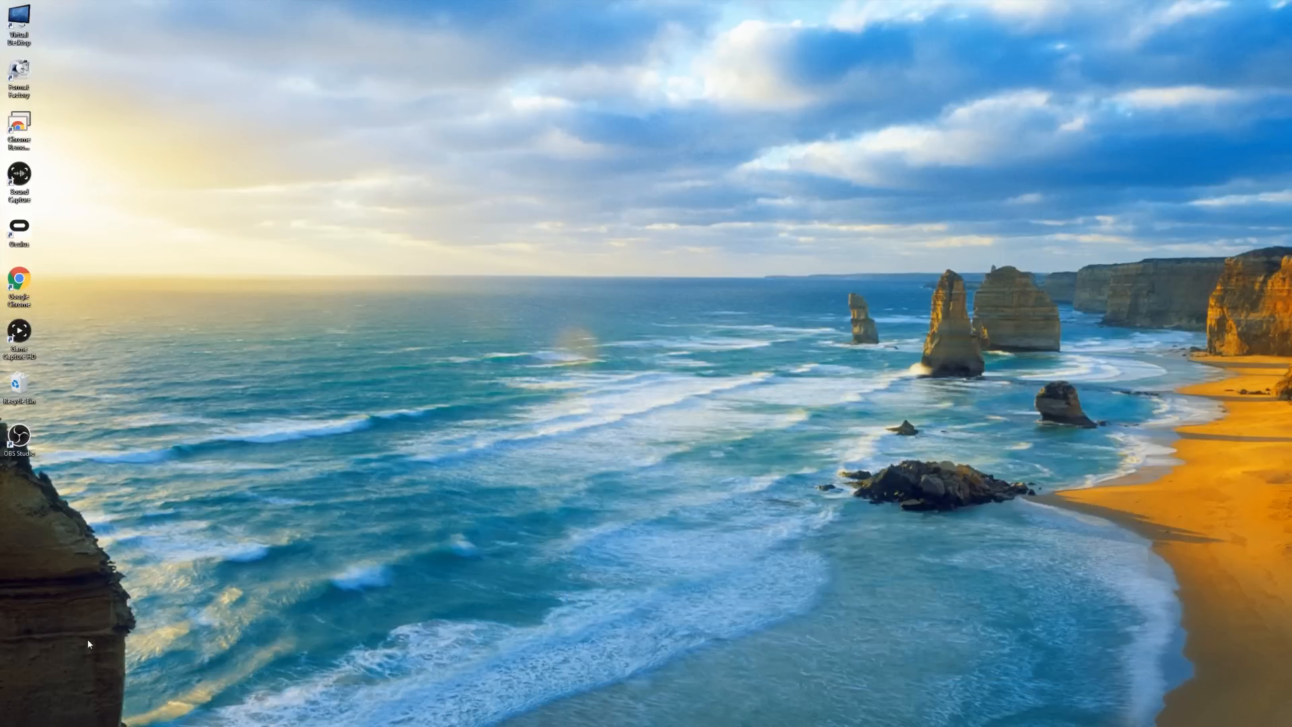
Step: Launch the Store via Start search 'stor' and search it for 'kodi'
left_click(13, 718)
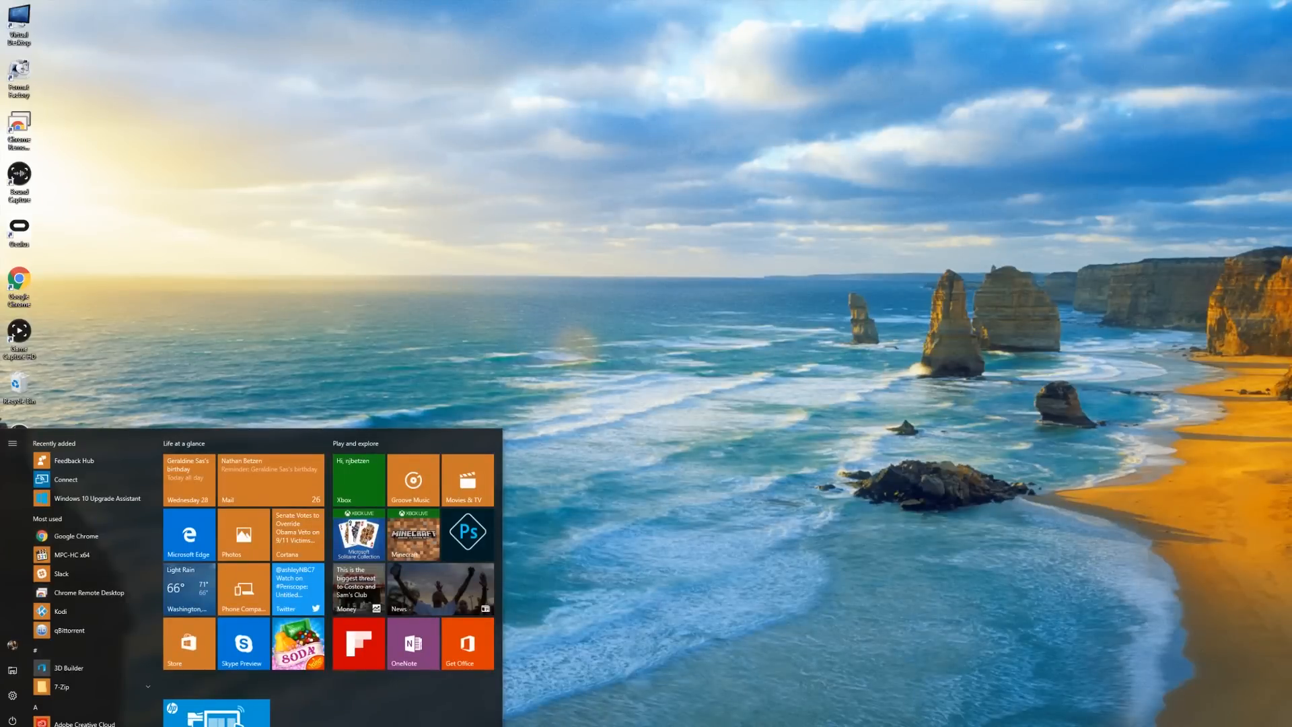
type("stor")
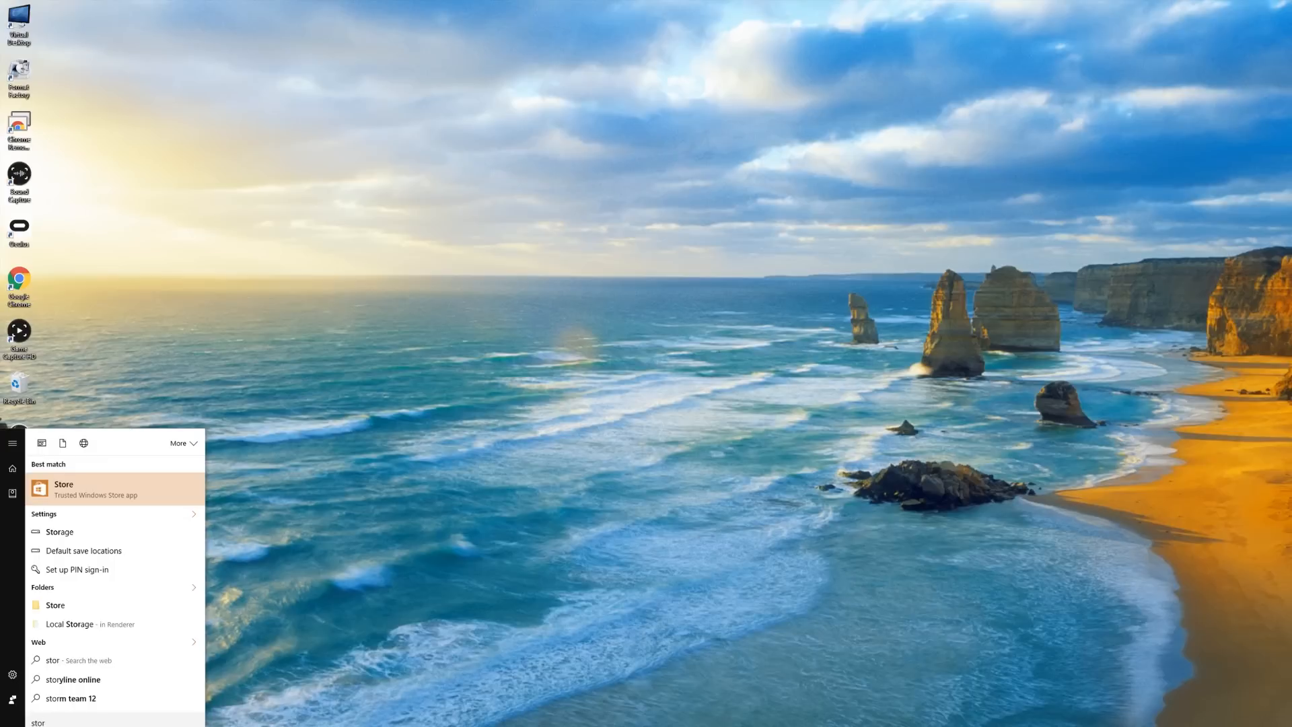
left_click(63, 488)
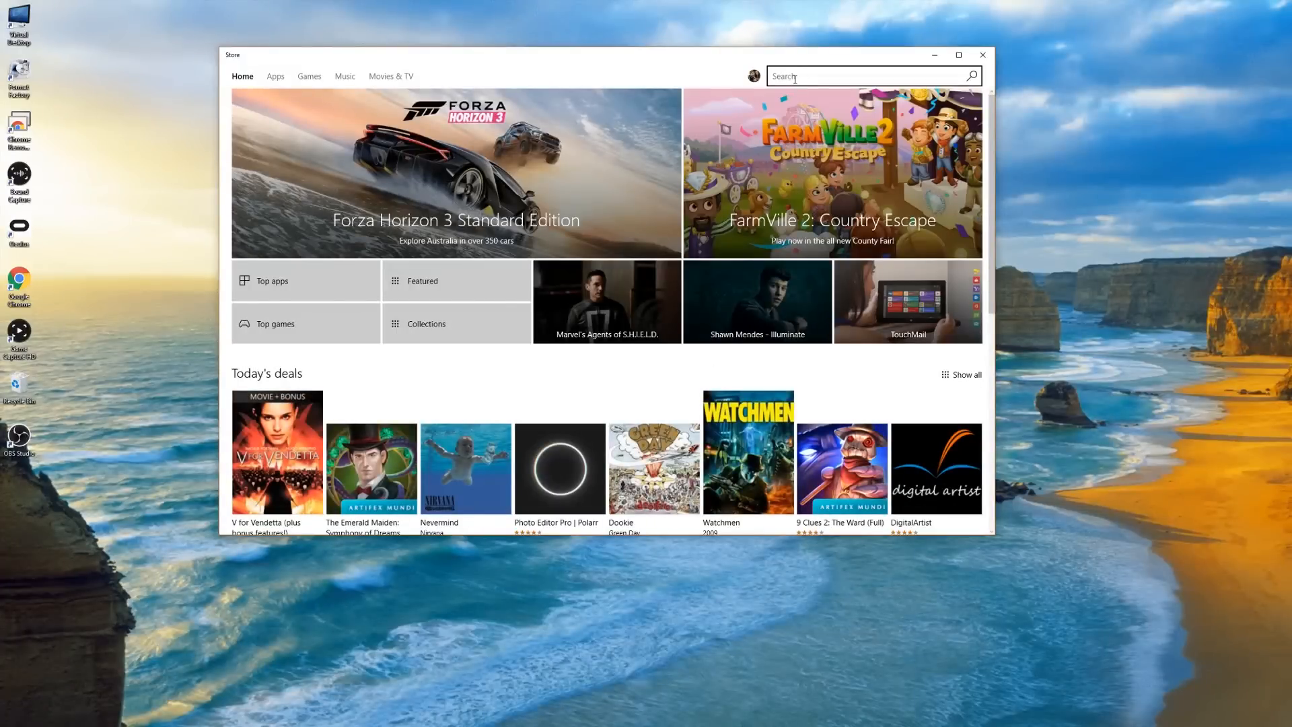
type("kodi")
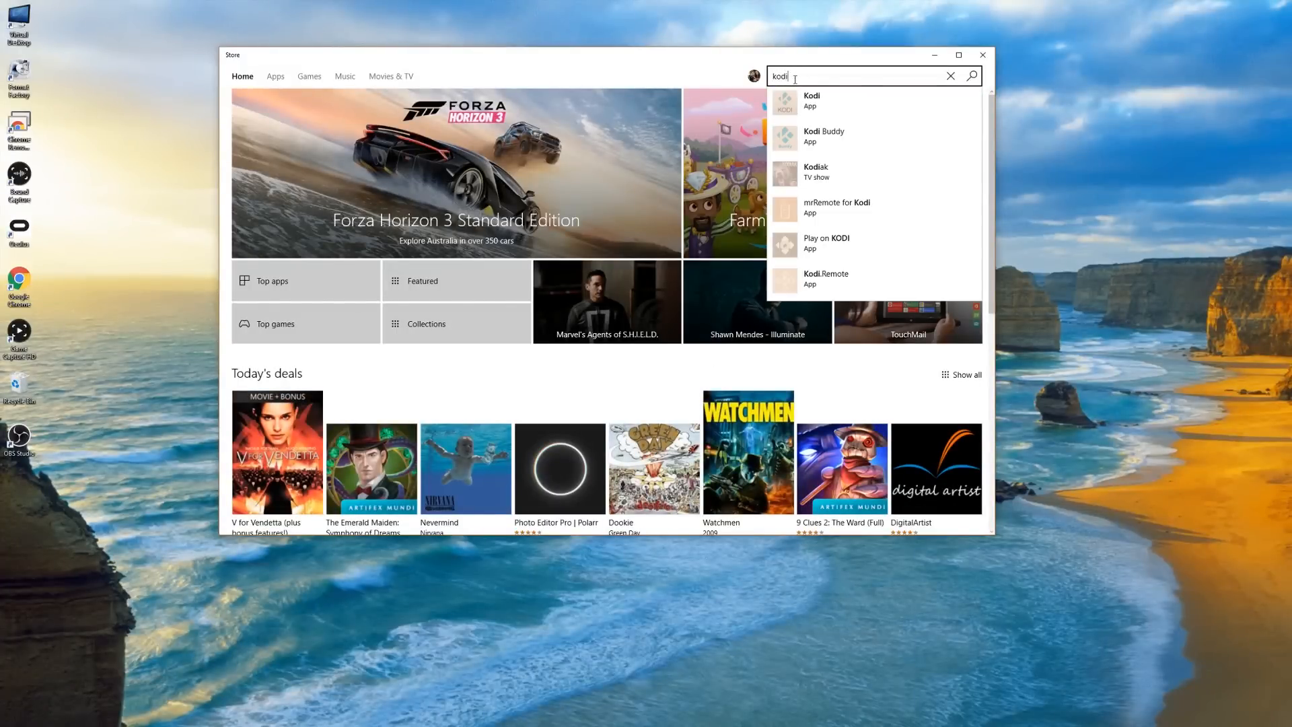
mouse_move(834, 101)
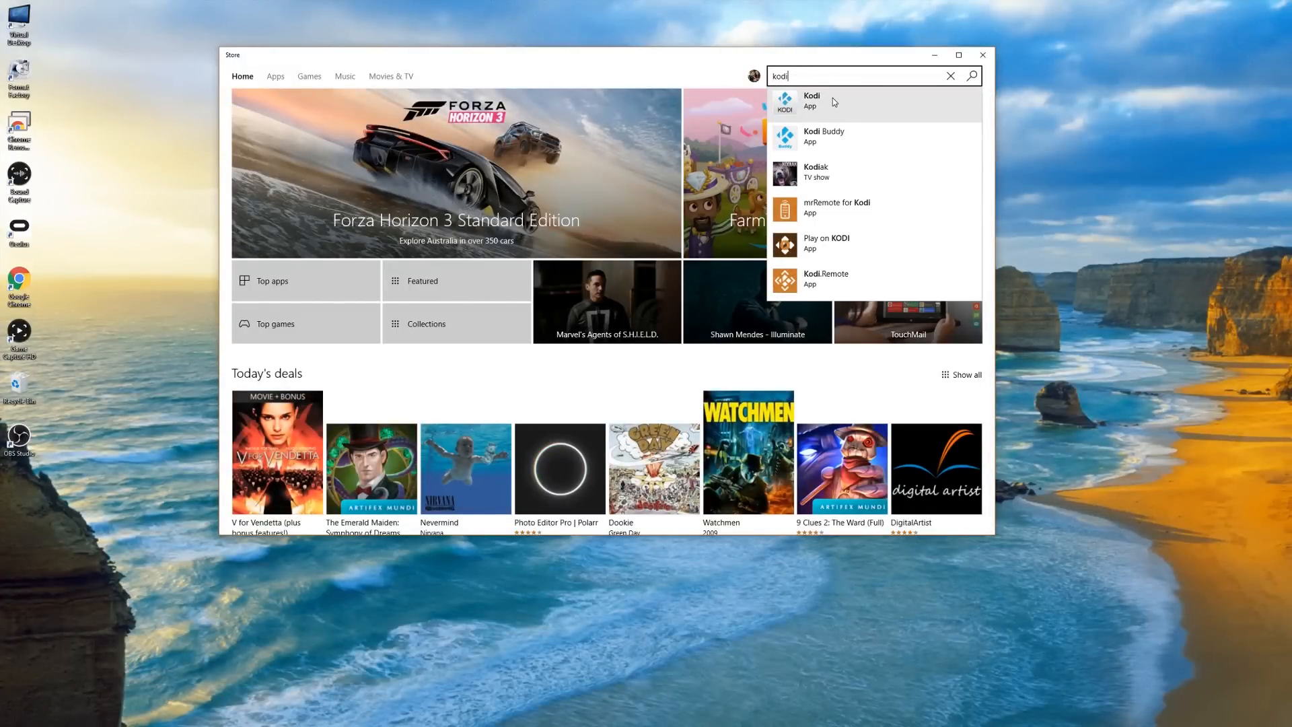
Step: Install Kodi from its Store app page with Get until it reports installed
left_click(812, 101)
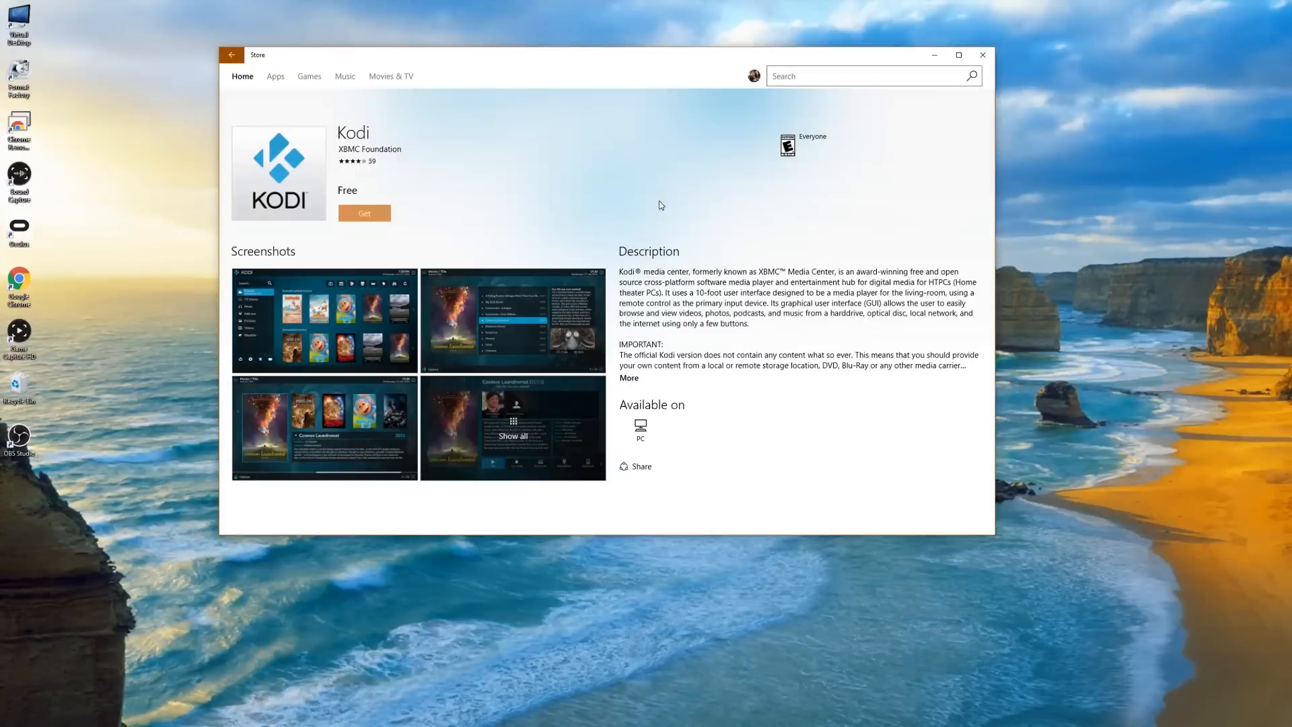
left_click(363, 212)
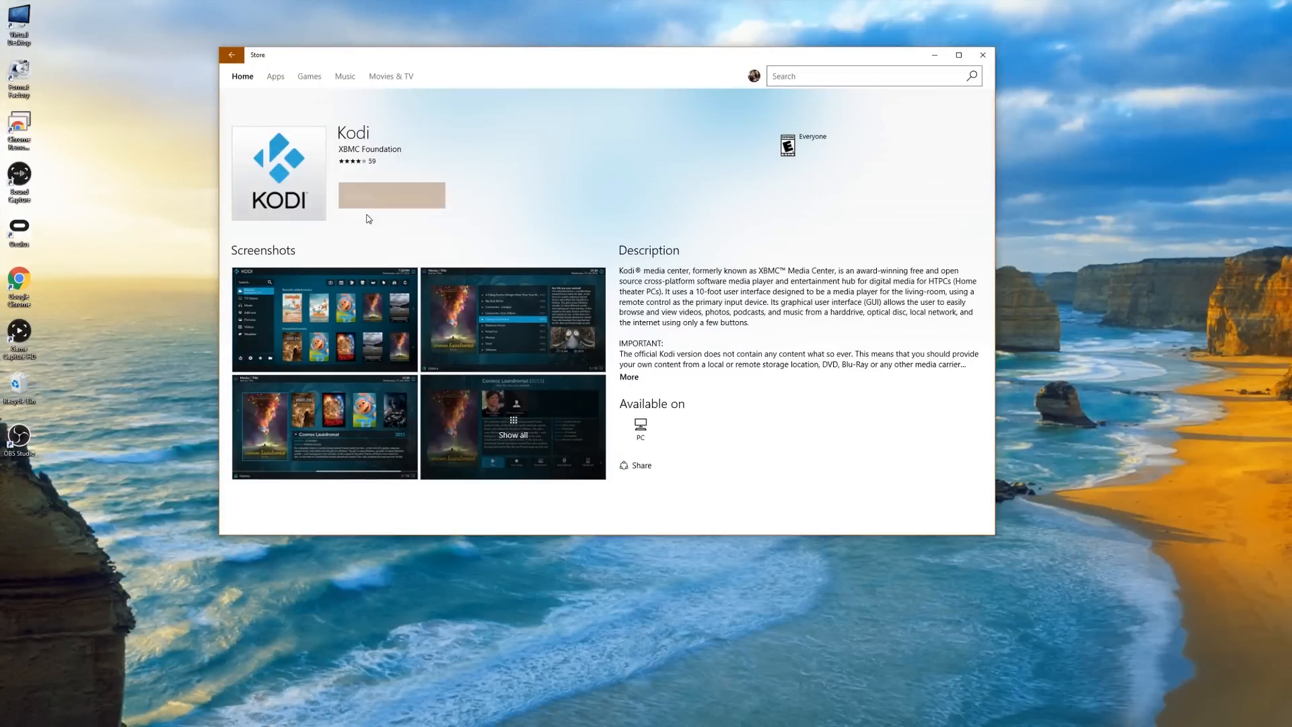
left_click(390, 195)
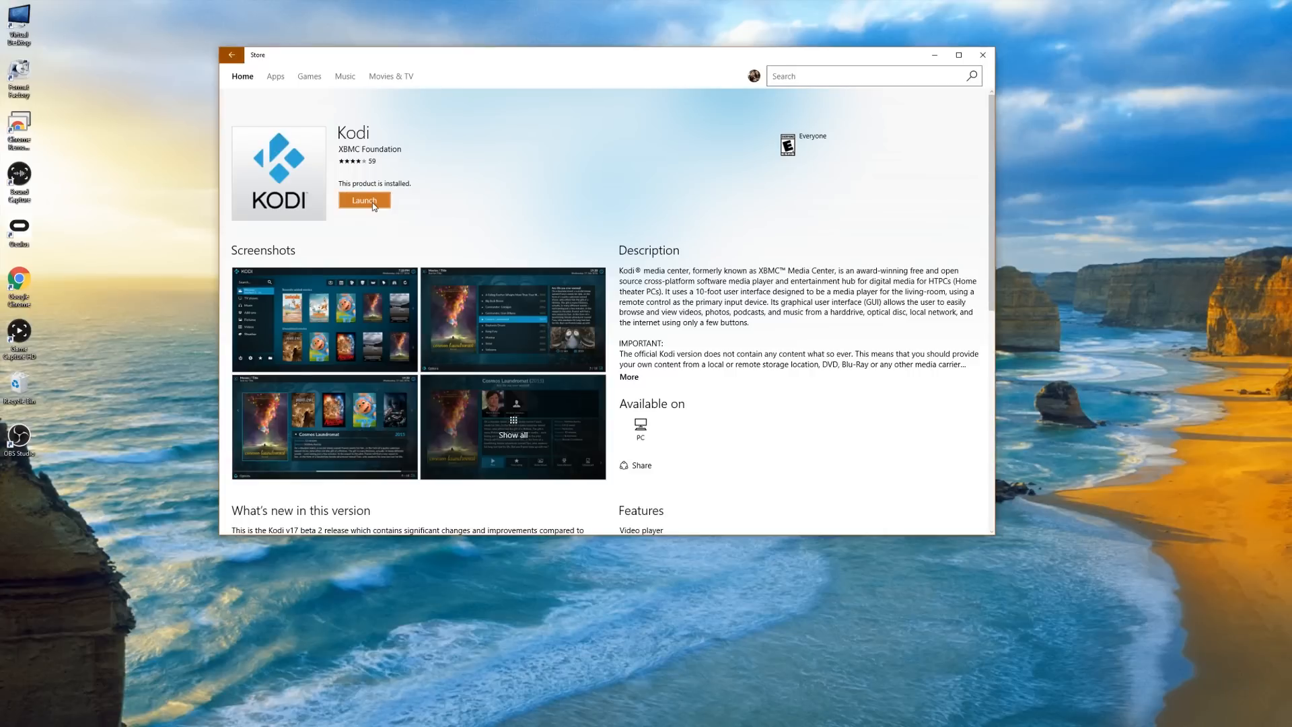
Step: Launch the newly installed Kodi and allow it through the Windows firewall
left_click(363, 201)
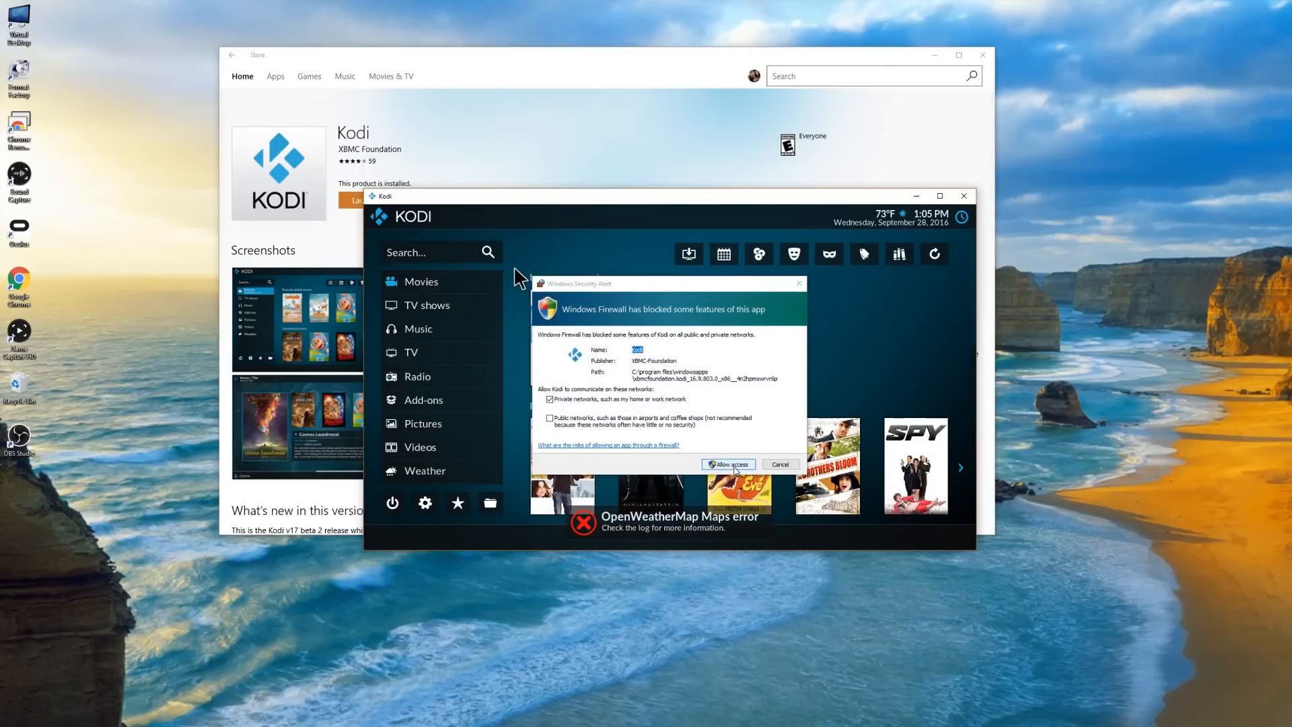
left_click(727, 464)
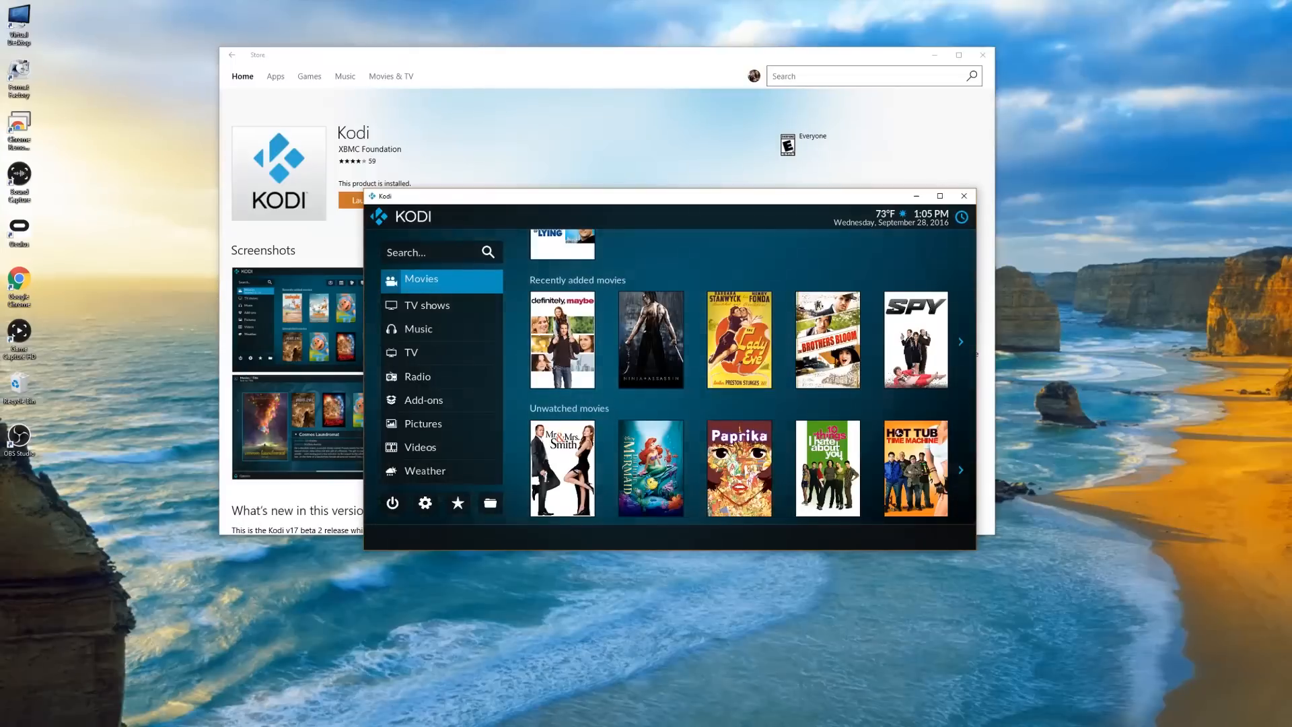
Step: Browse the imported Music, TV shows, Movies libraries and the installed Add-ons
left_click(418, 328)
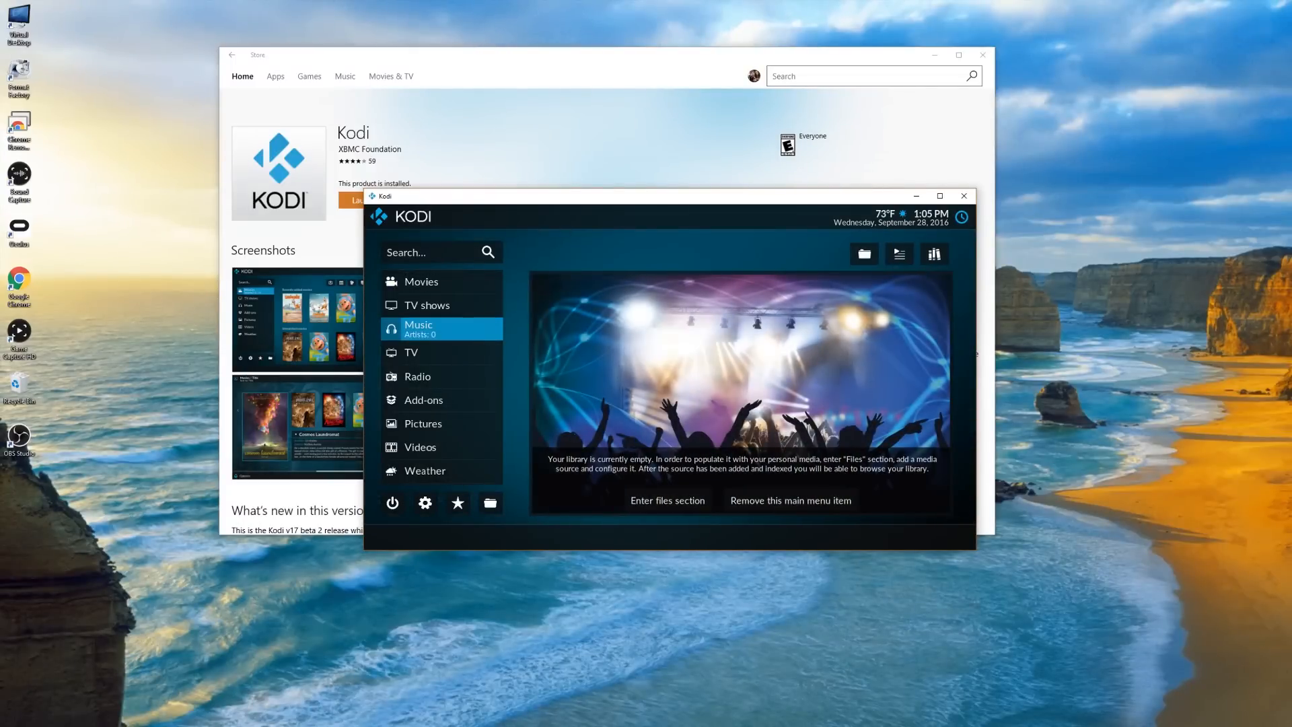
left_click(421, 282)
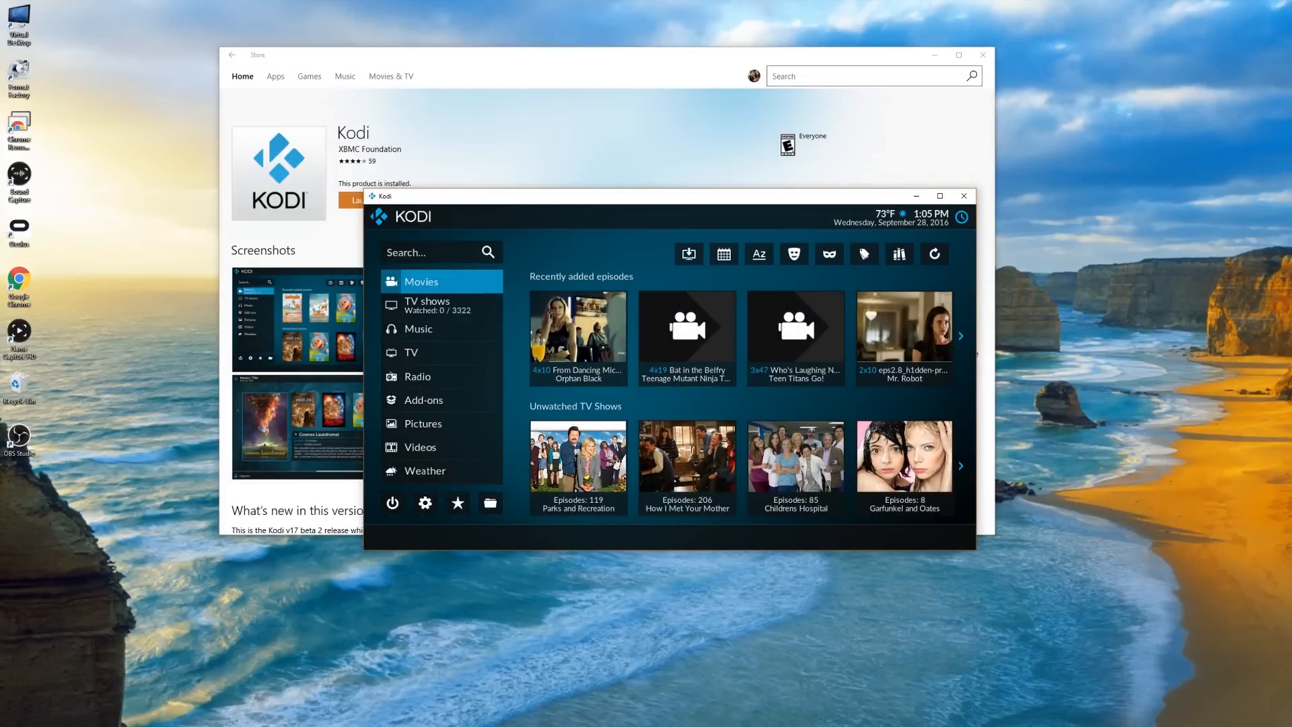
left_click(421, 281)
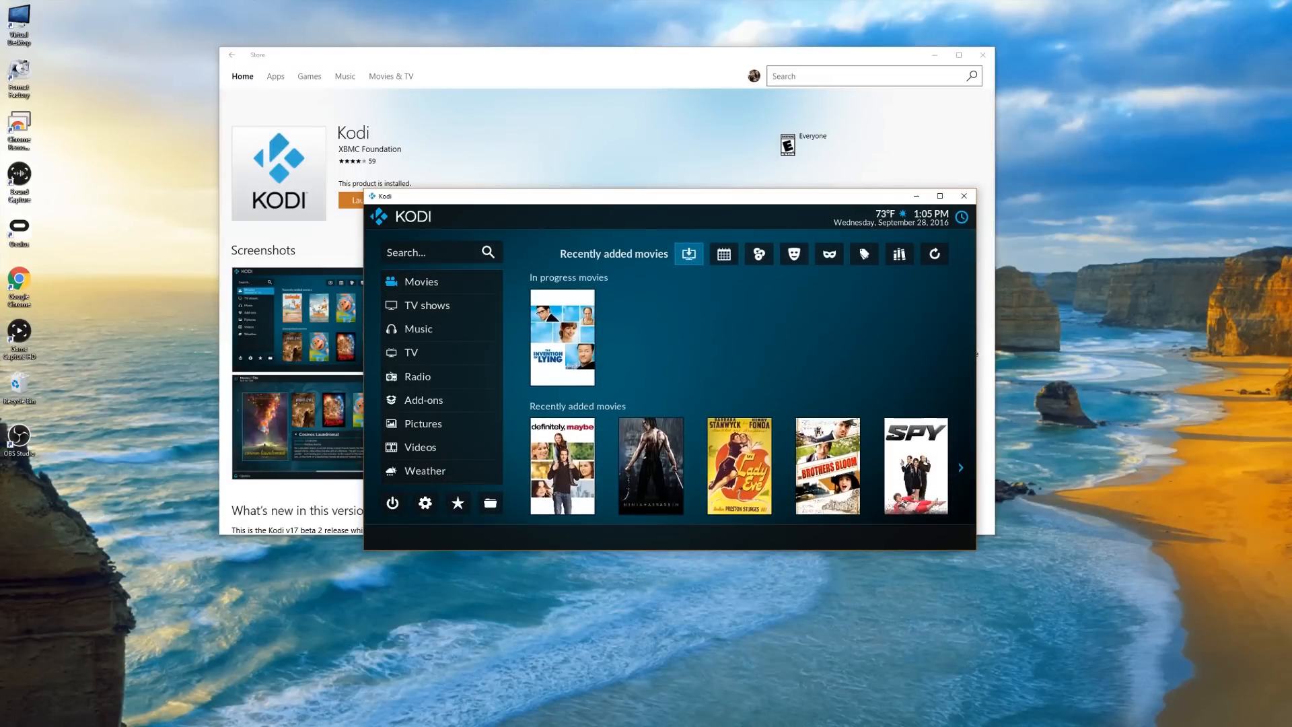
left_click(423, 400)
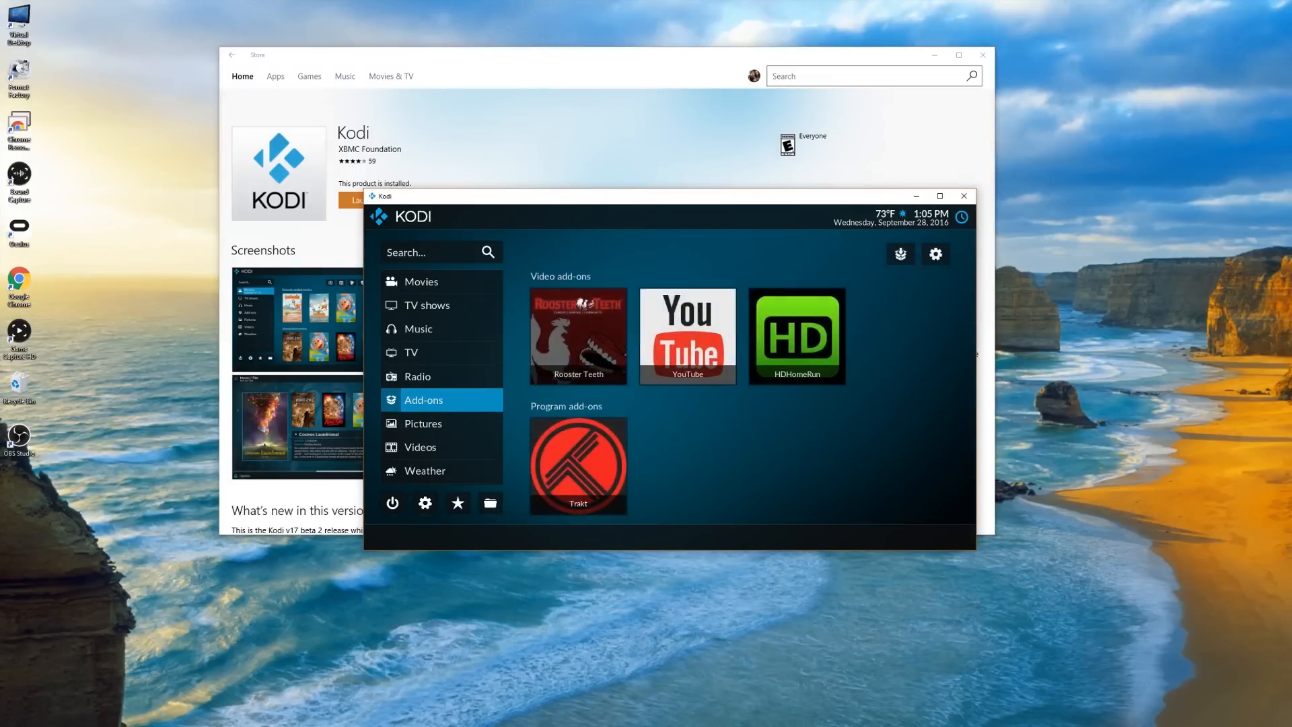
Step: Show System information in Kodi Settings reporting build 17.0-BETA2 on Windows 10
left_click(939, 196)
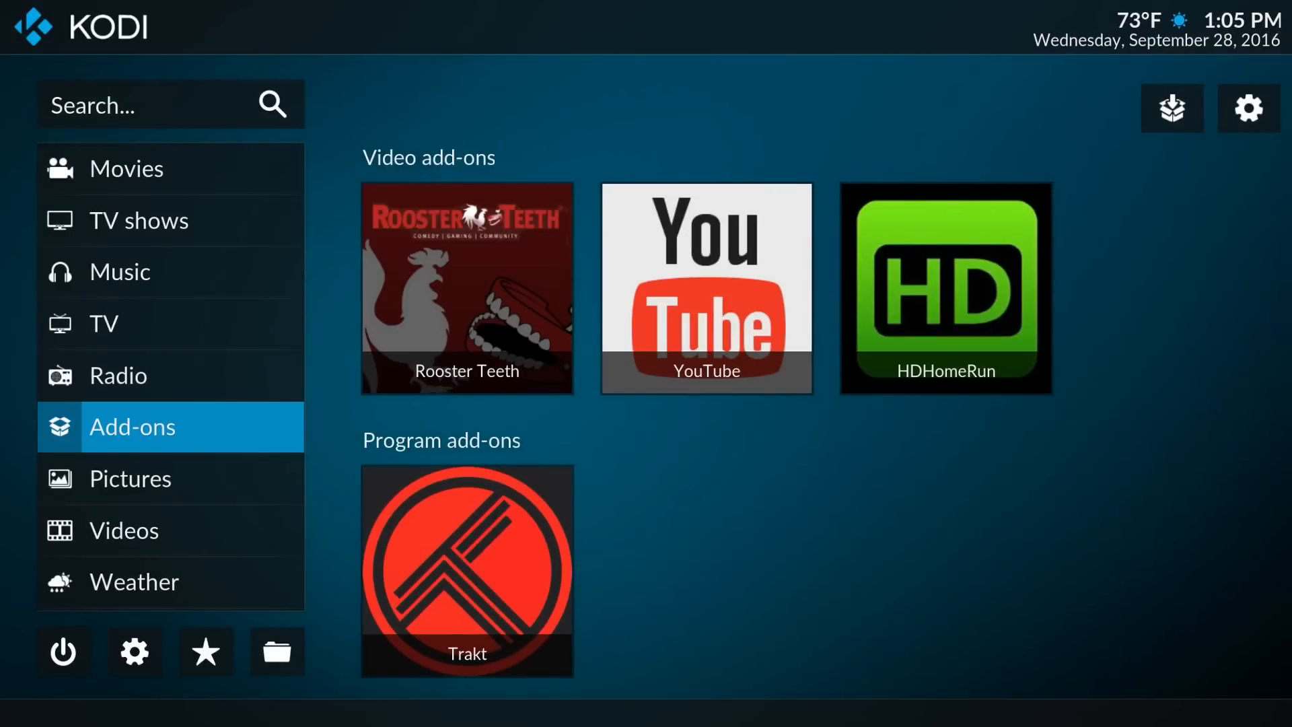
left_click(134, 581)
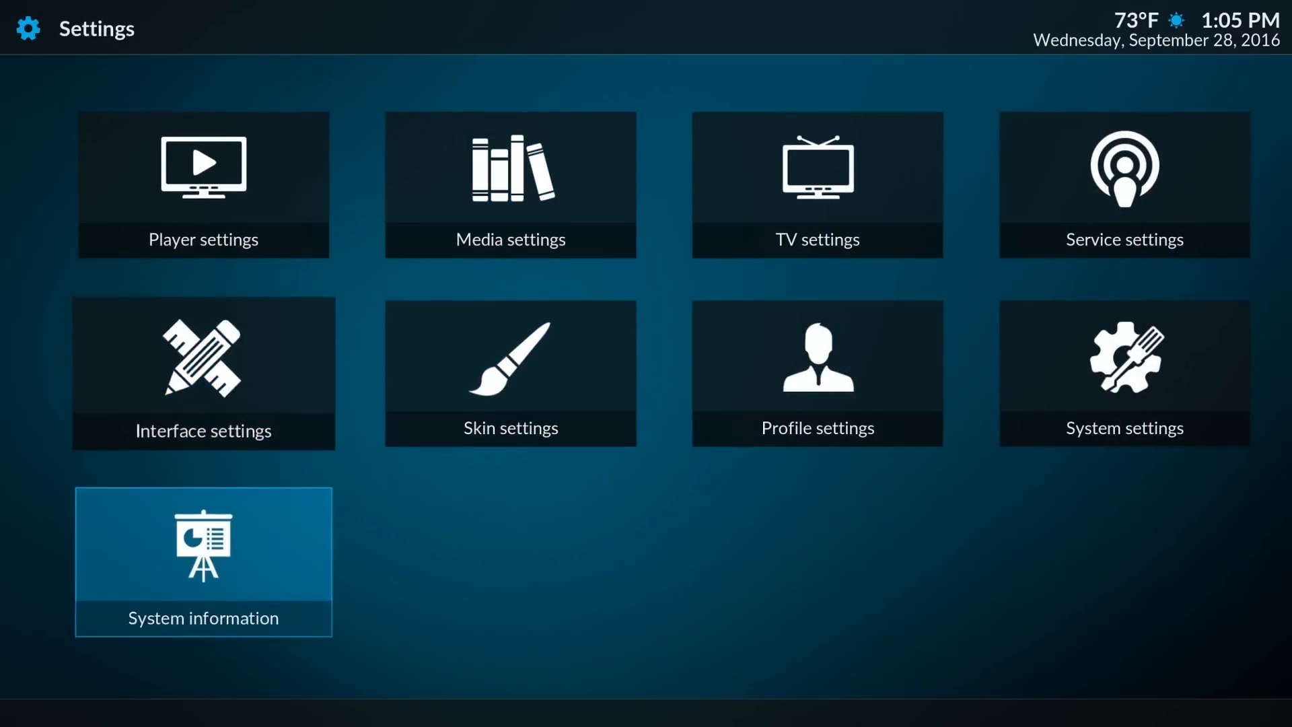
left_click(203, 563)
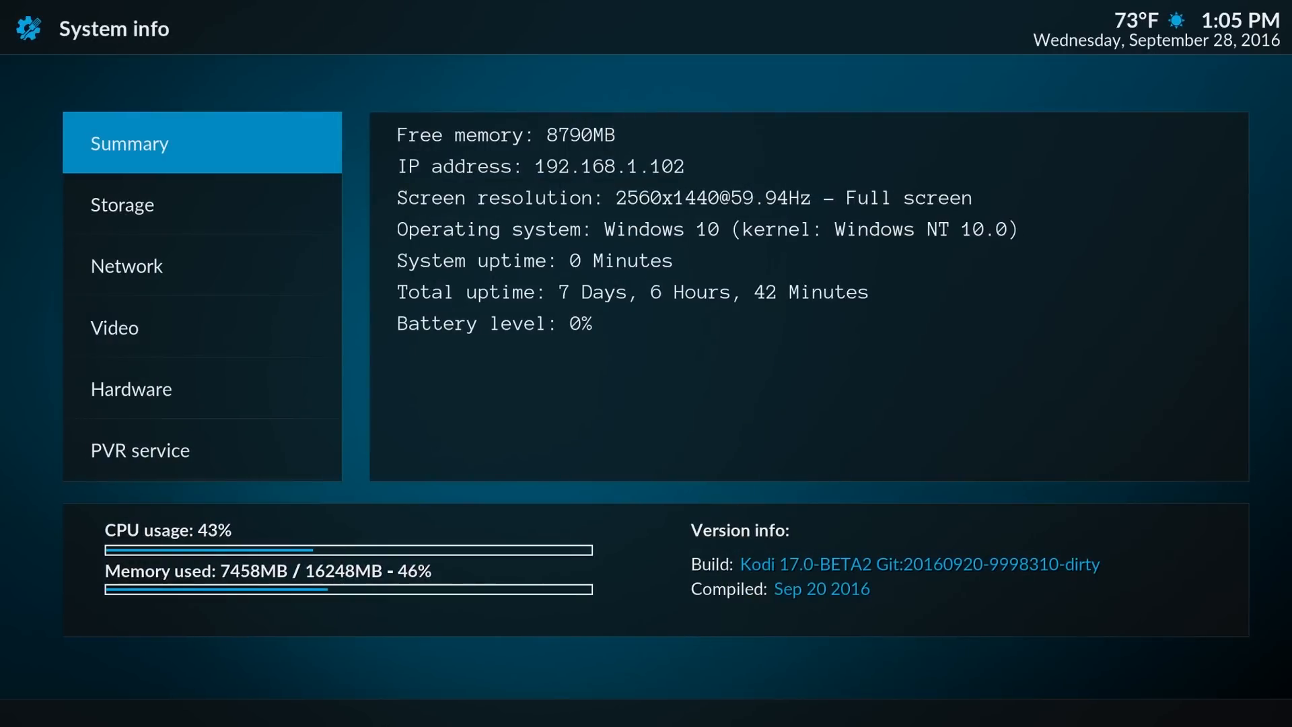